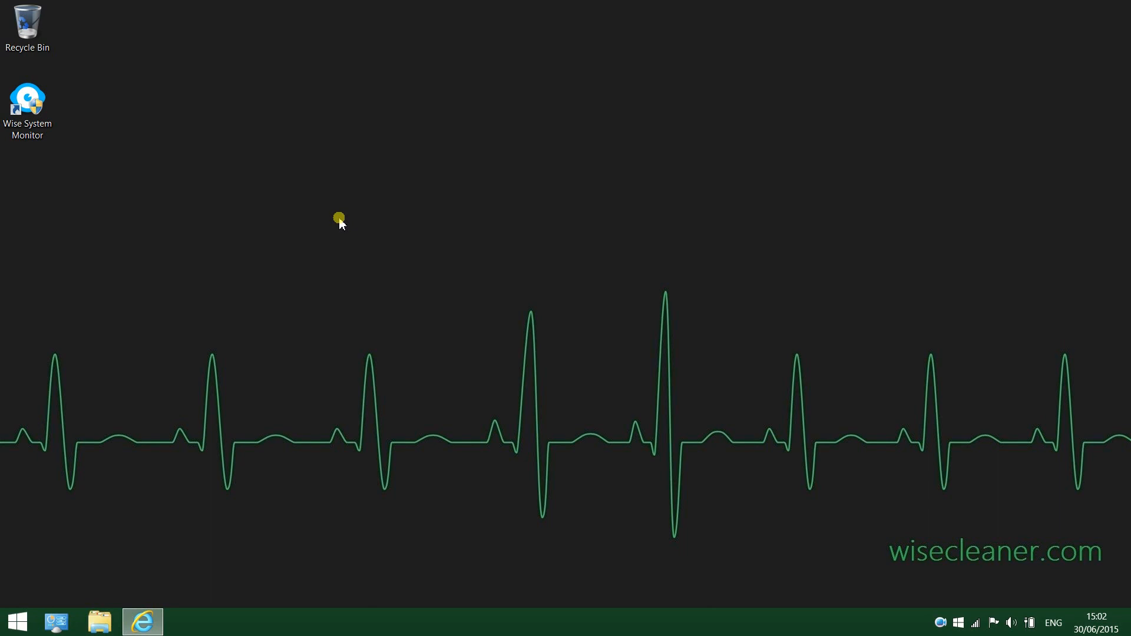
# Start Wise System Monitor from its desktop shortcut to see the 48 running processes
pyautogui.click(28, 97)
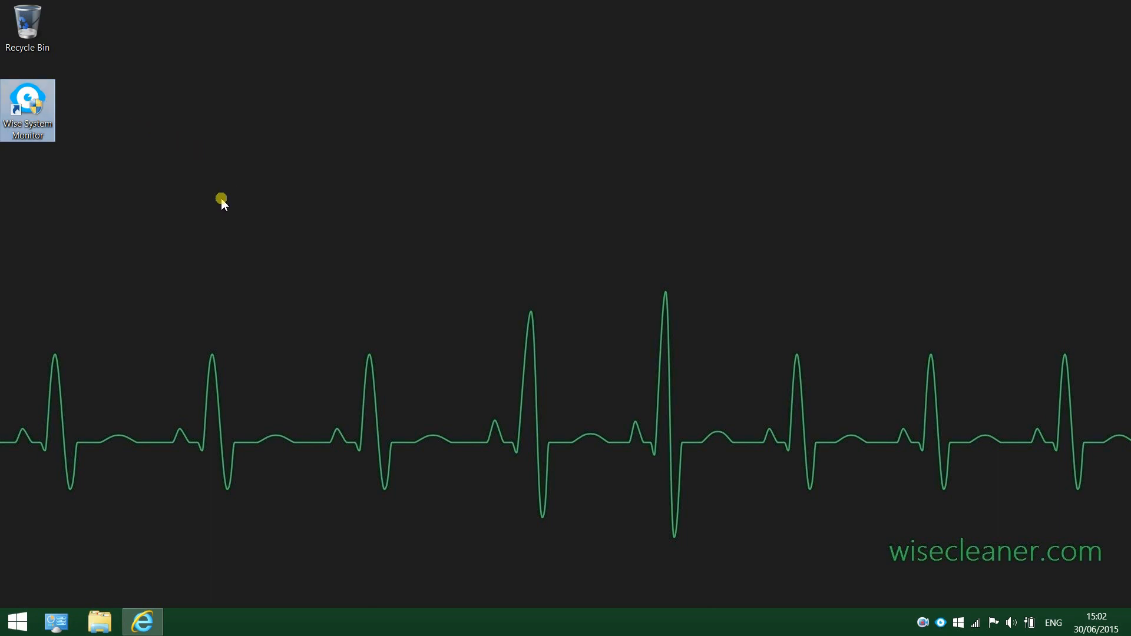
pyautogui.doubleClick(27, 105)
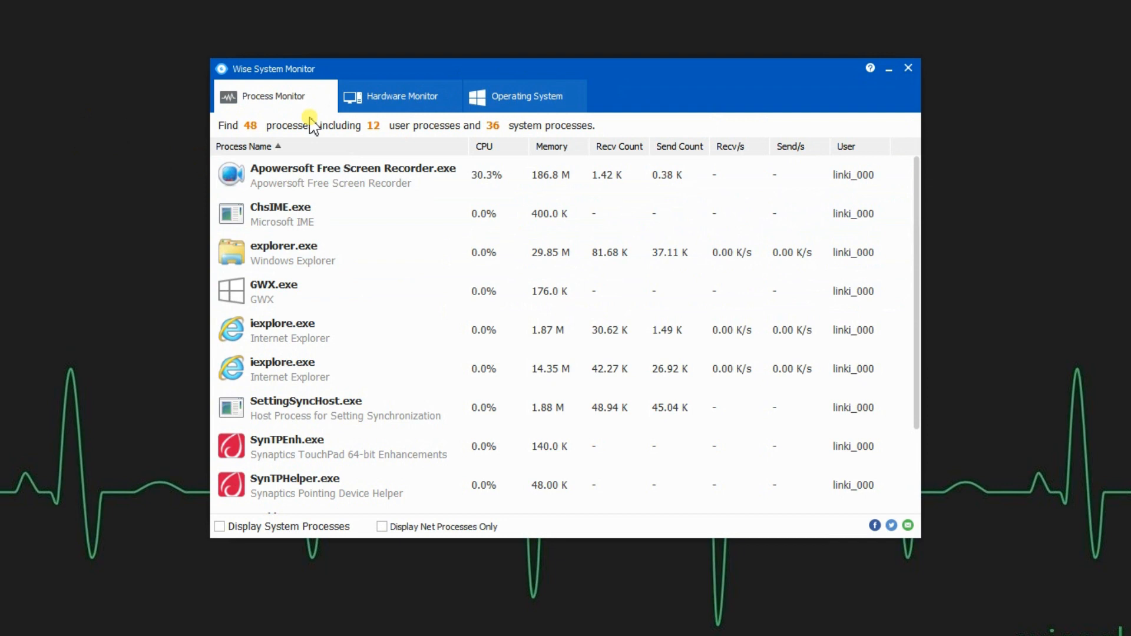
pyautogui.moveTo(433, 252)
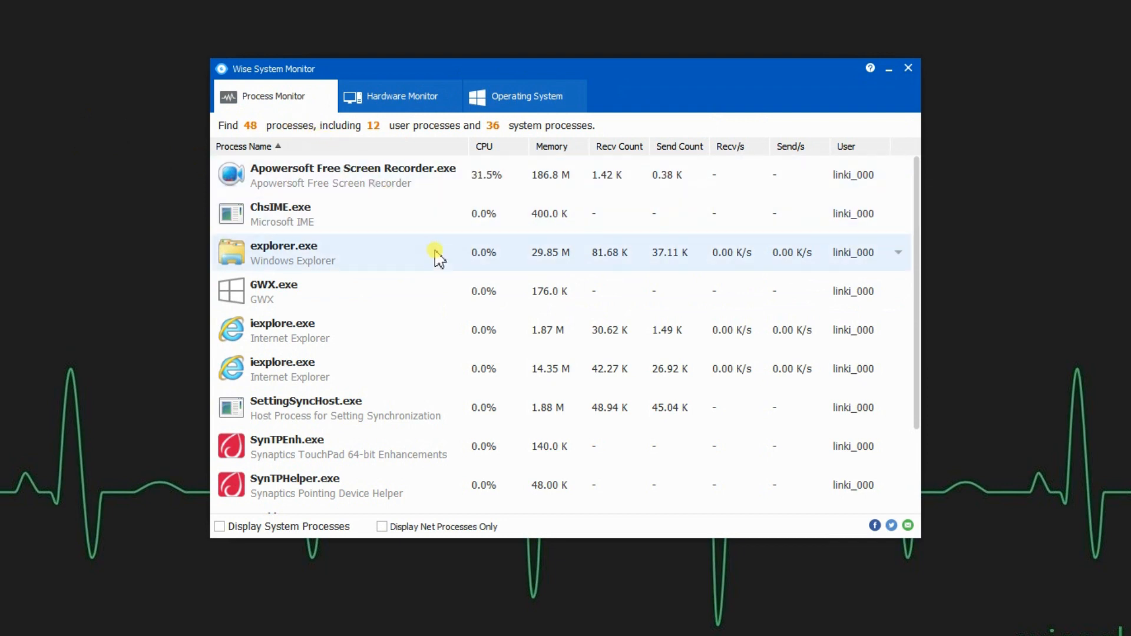
pyautogui.moveTo(446, 242)
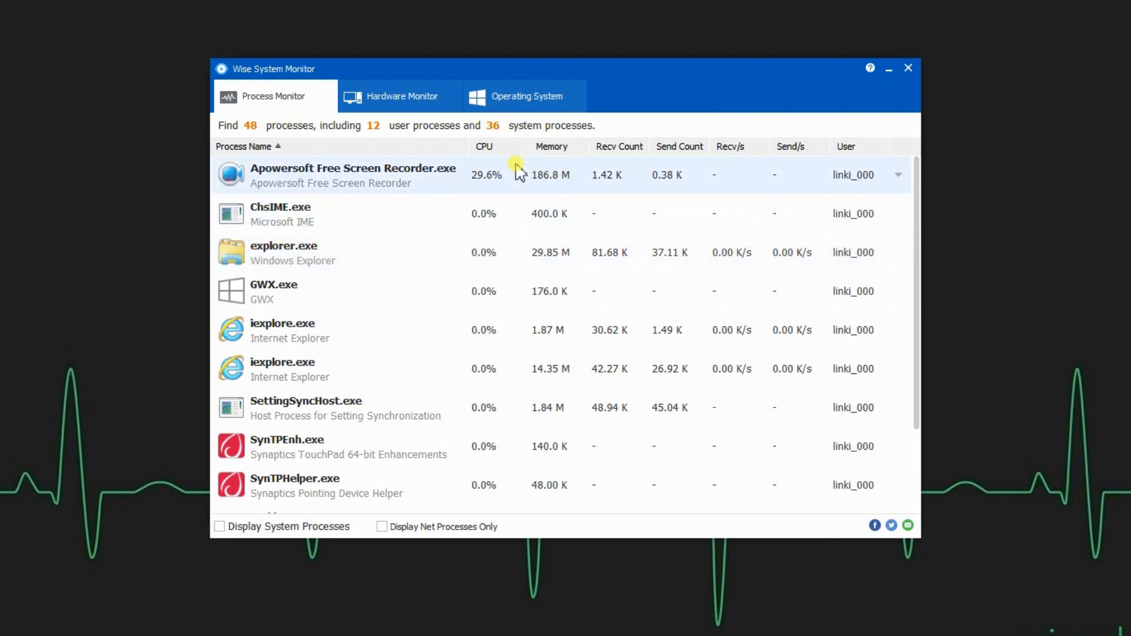
pyautogui.moveTo(668, 134)
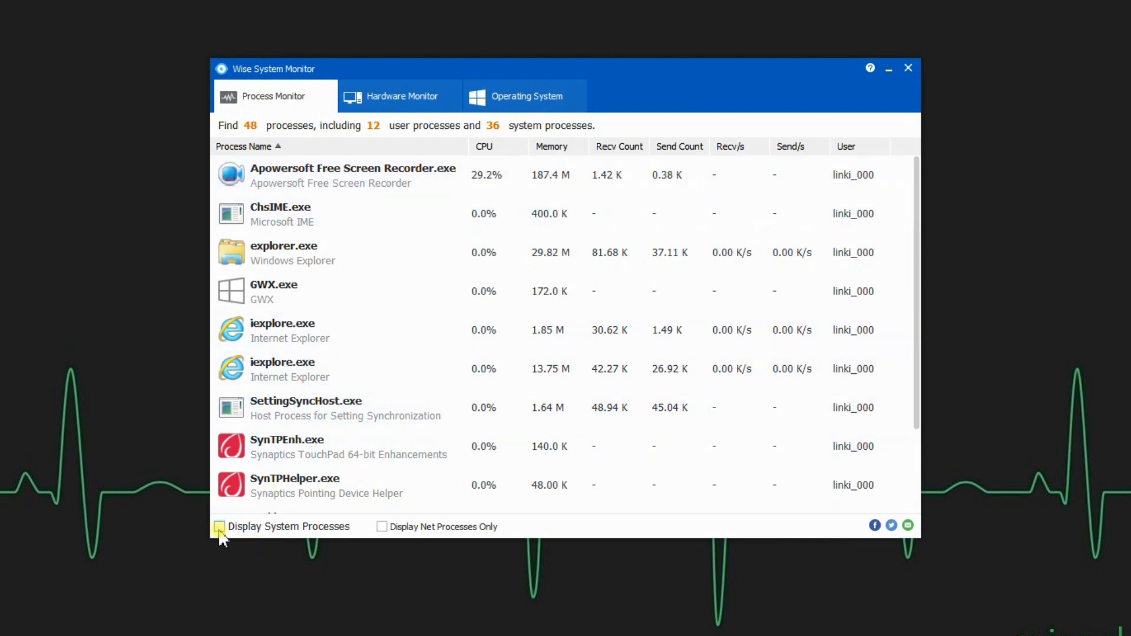
# Show system processes, filter to network-only processes, and end the iexplore.exe process
pyautogui.click(219, 527)
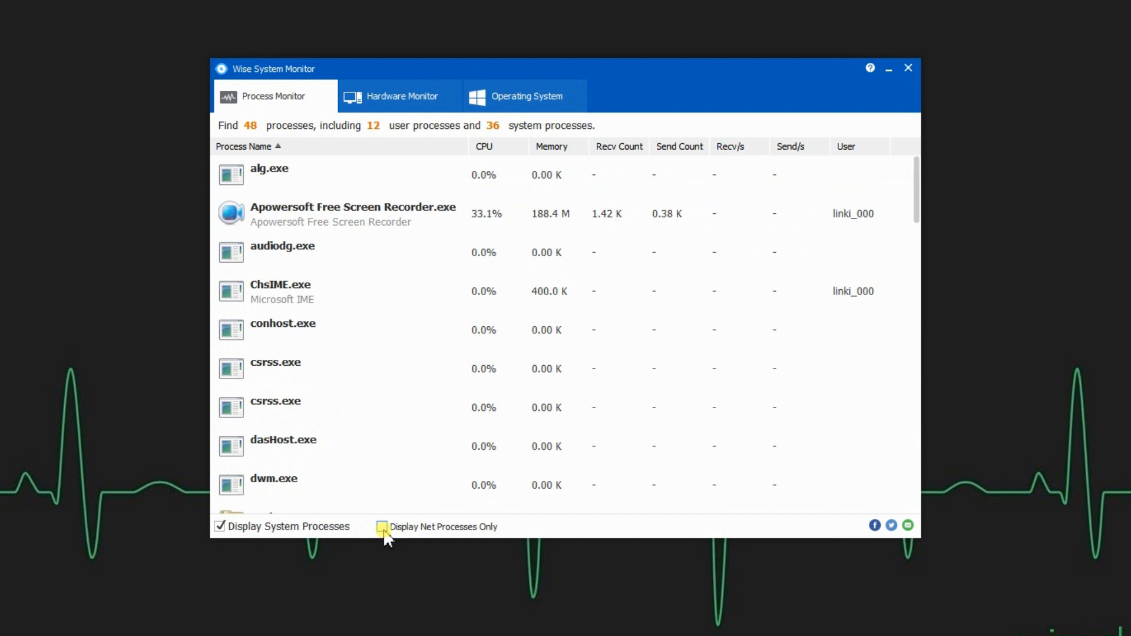
pyautogui.click(381, 526)
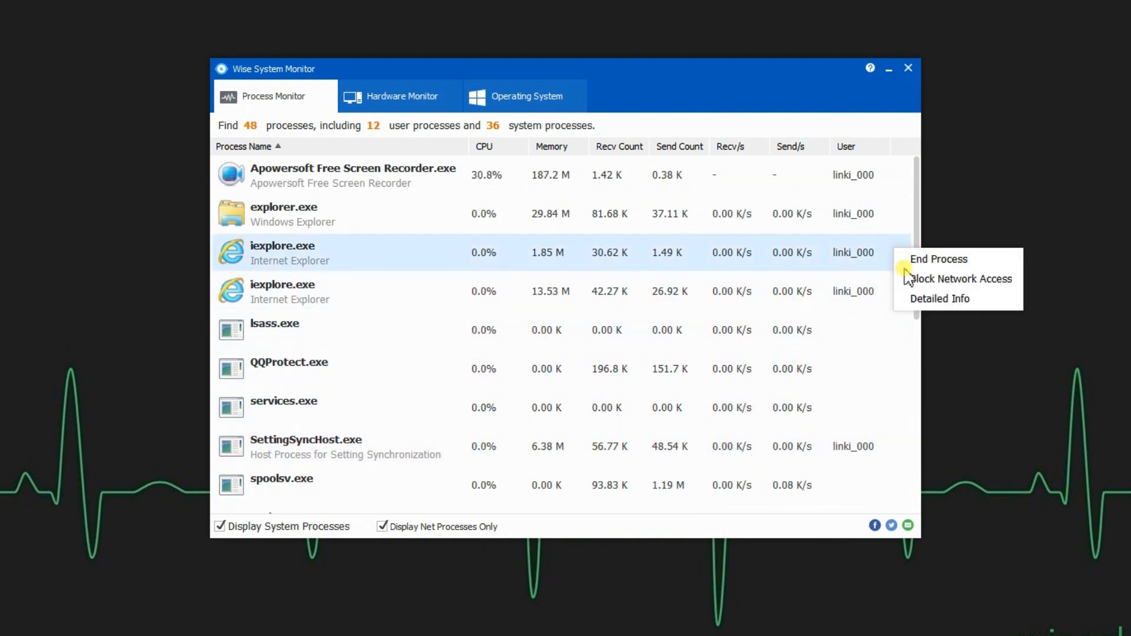
pyautogui.click(938, 259)
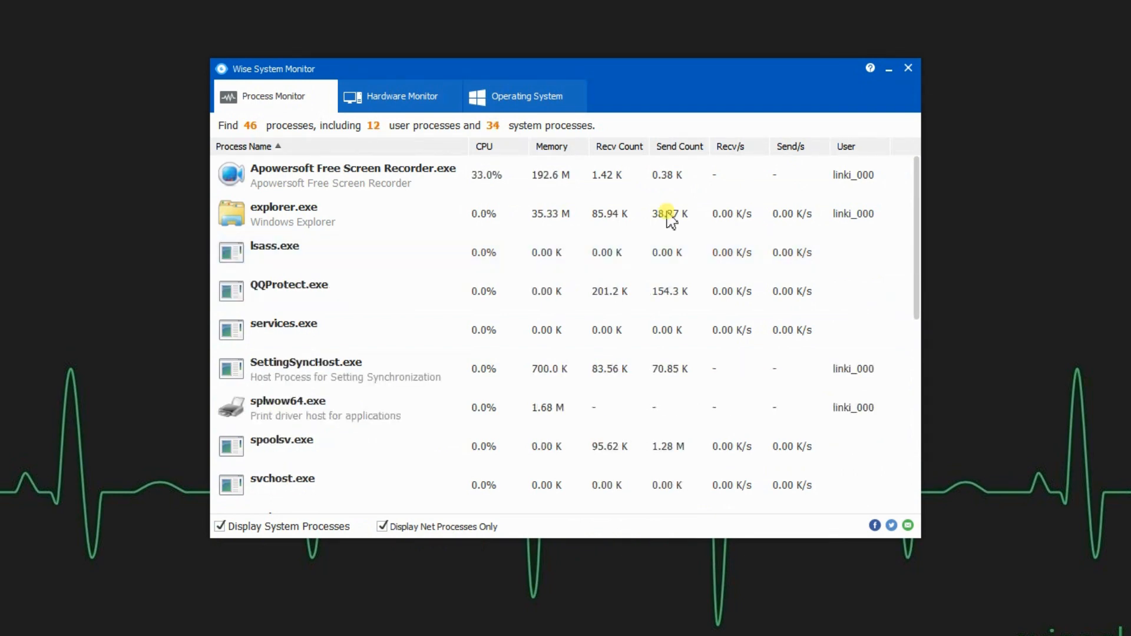
# Browse the hardware overview, processor and memory slot details, then the operating system information
pyautogui.click(401, 96)
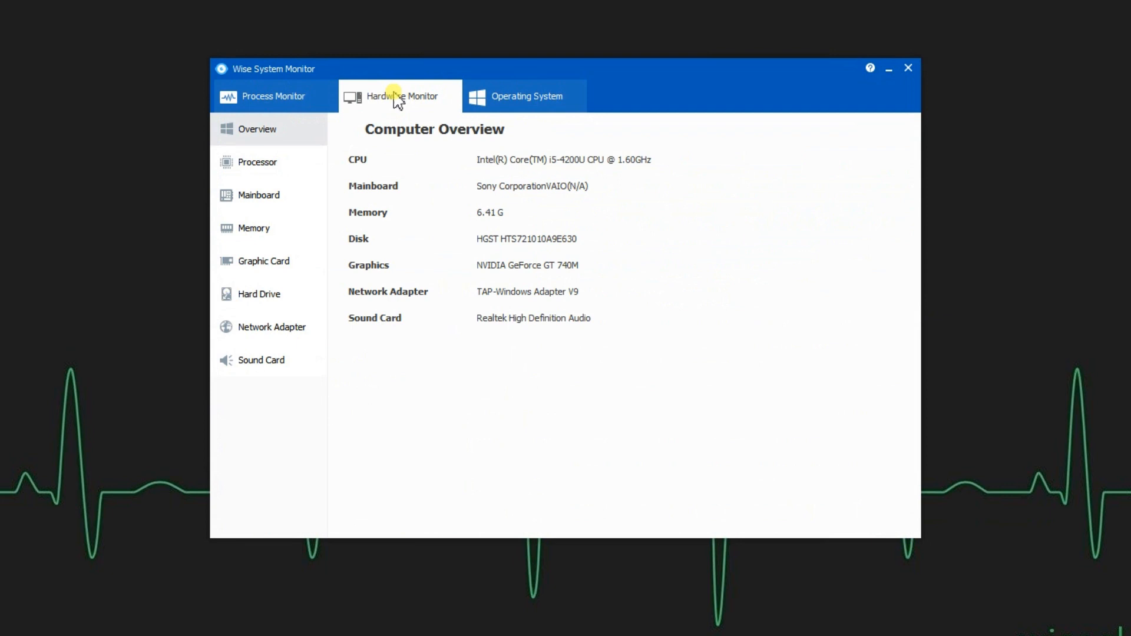
pyautogui.moveTo(406, 104)
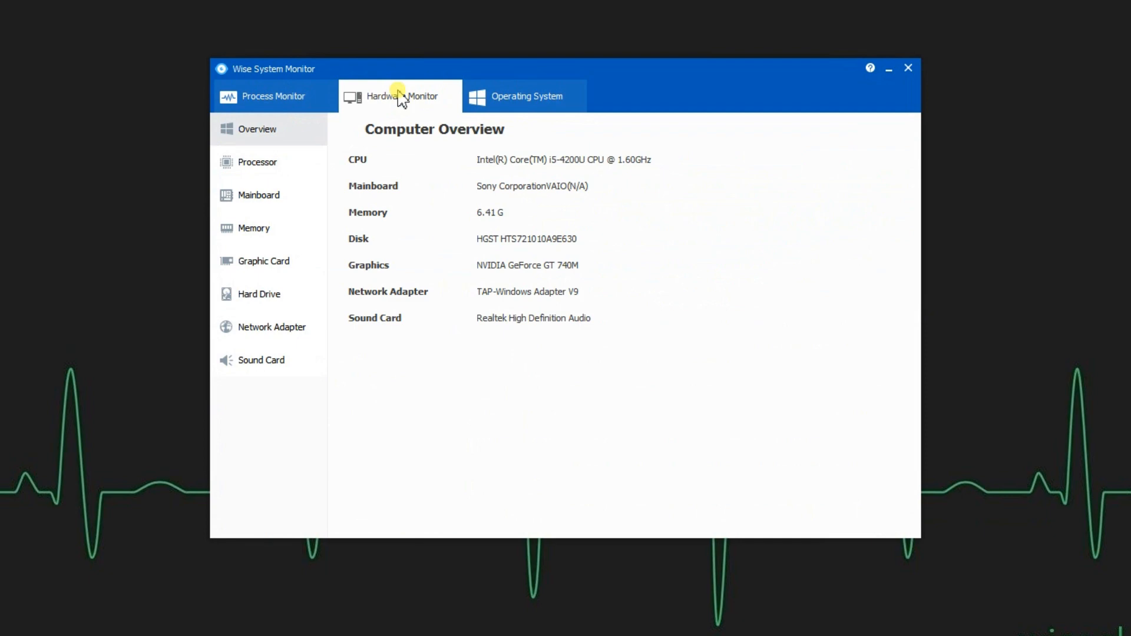
pyautogui.click(258, 162)
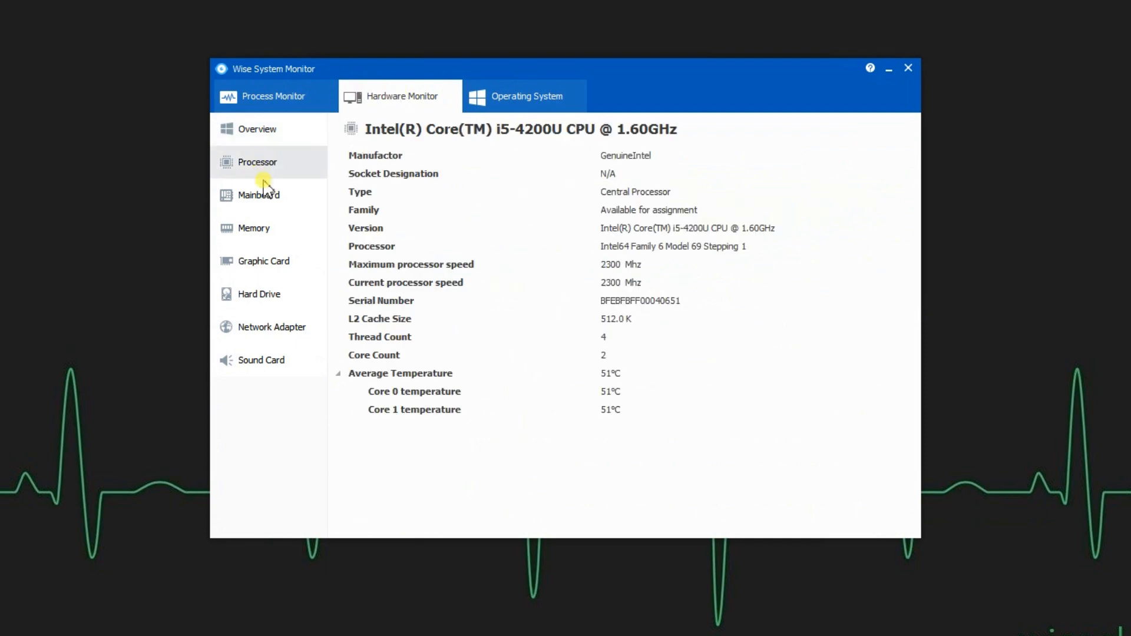
pyautogui.click(254, 228)
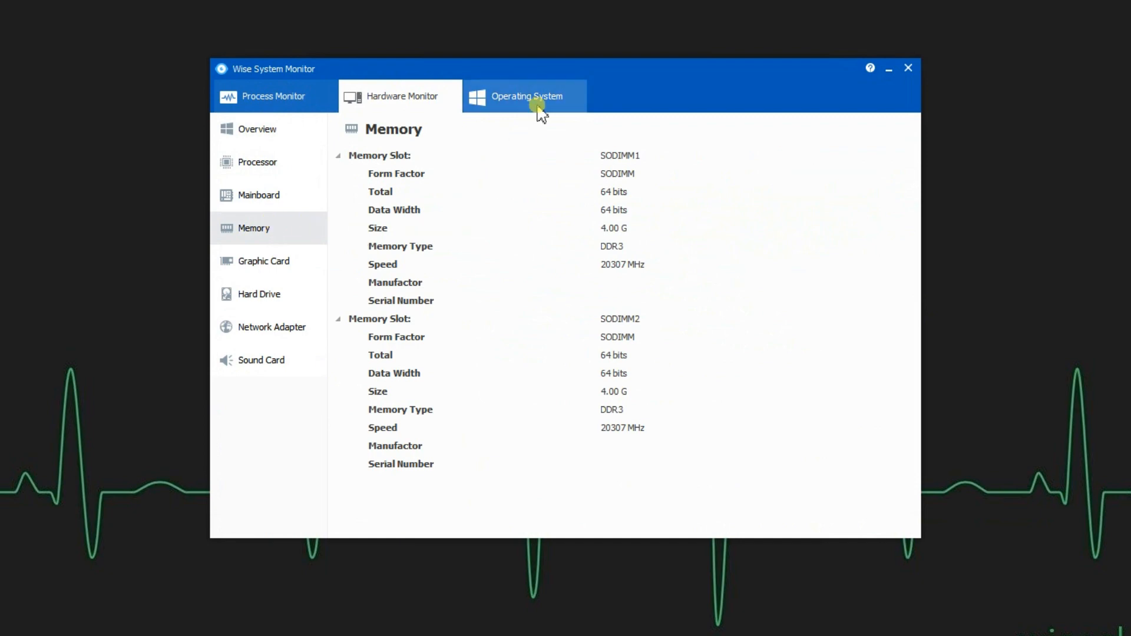
pyautogui.click(527, 96)
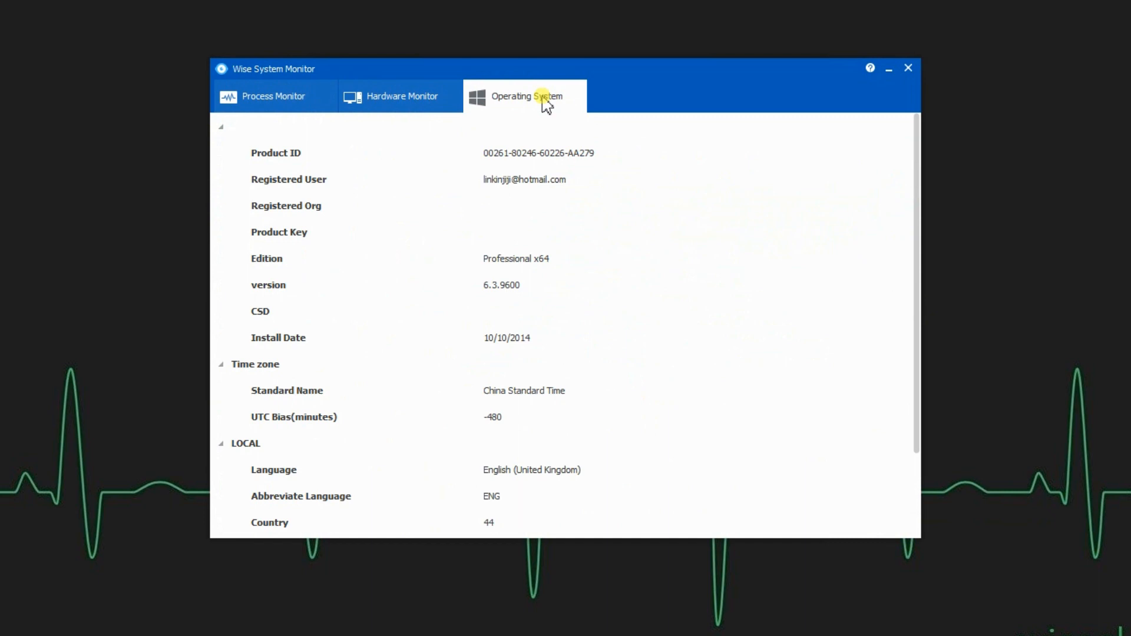
pyautogui.moveTo(535, 106)
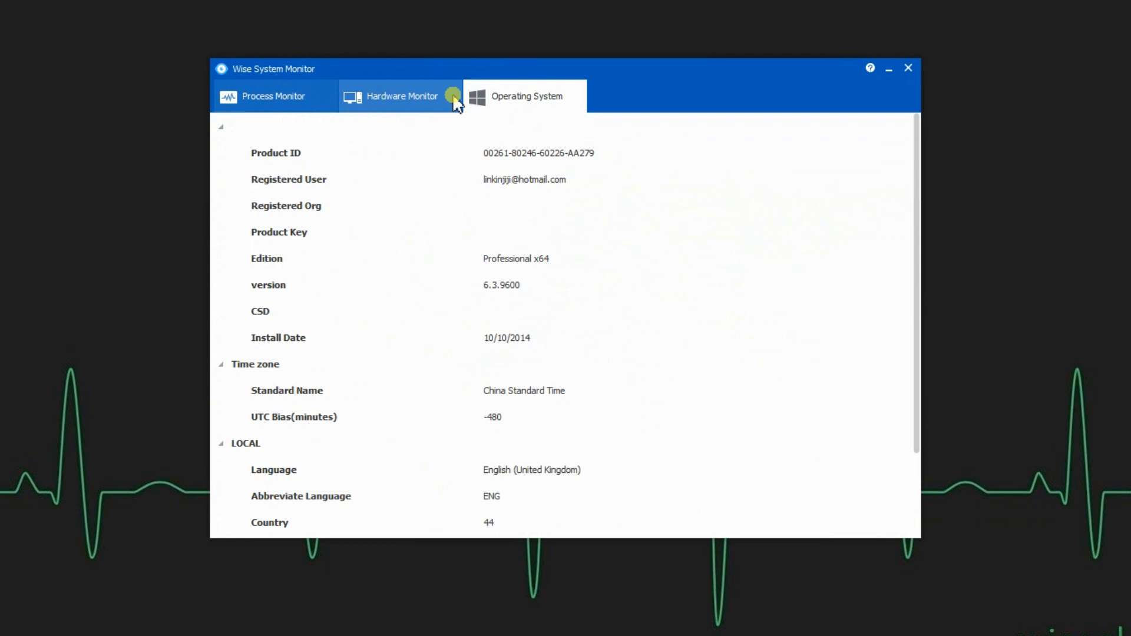
# Return to the Hardware Monitor tab's memory slot details
pyautogui.click(402, 96)
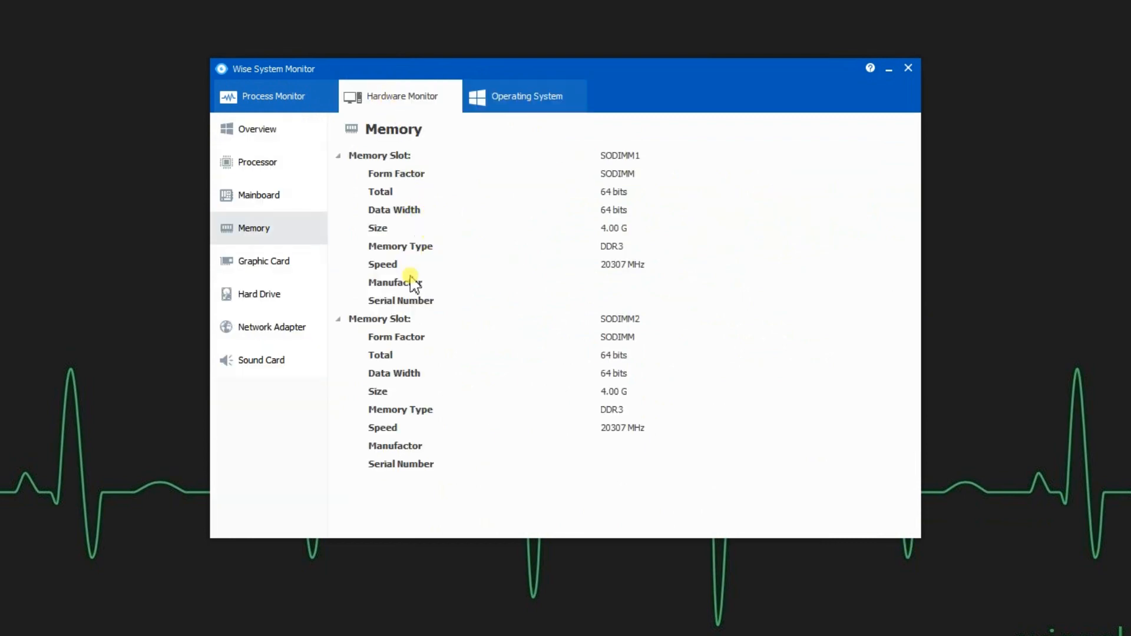
pyautogui.moveTo(411, 270)
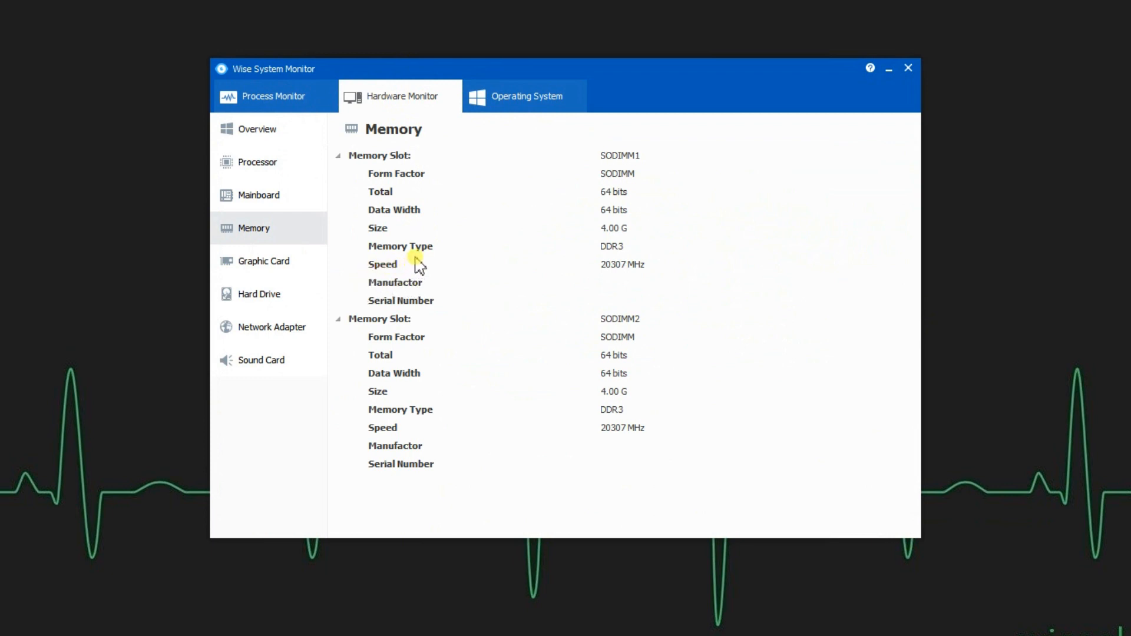
# View the processor temperatures, then the hard drive details with partitions
pyautogui.click(257, 162)
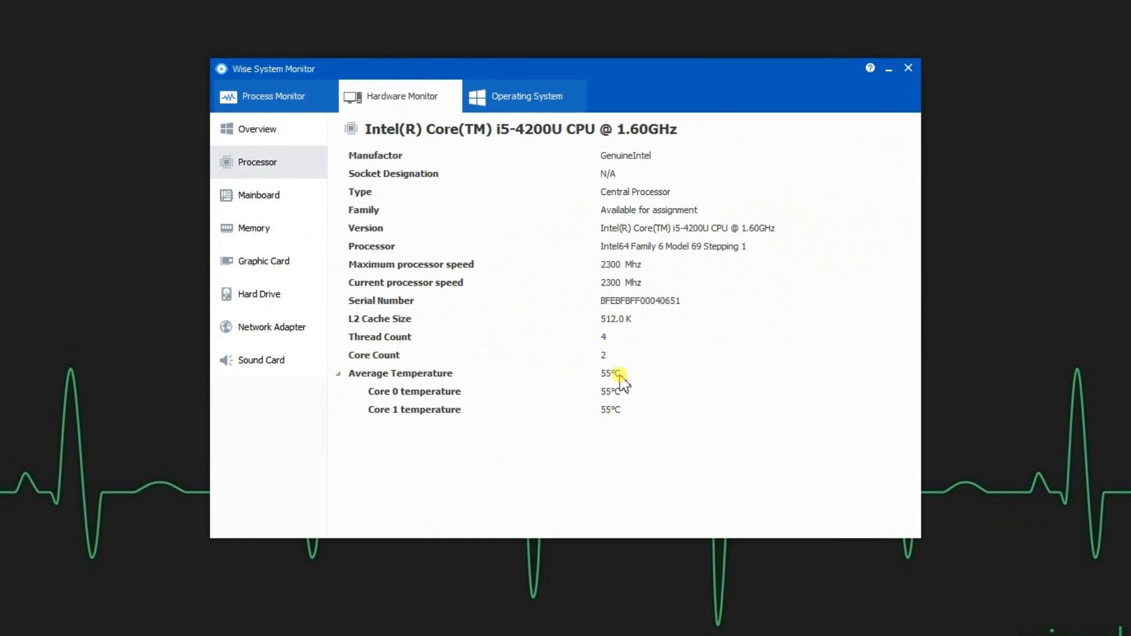
pyautogui.click(256, 294)
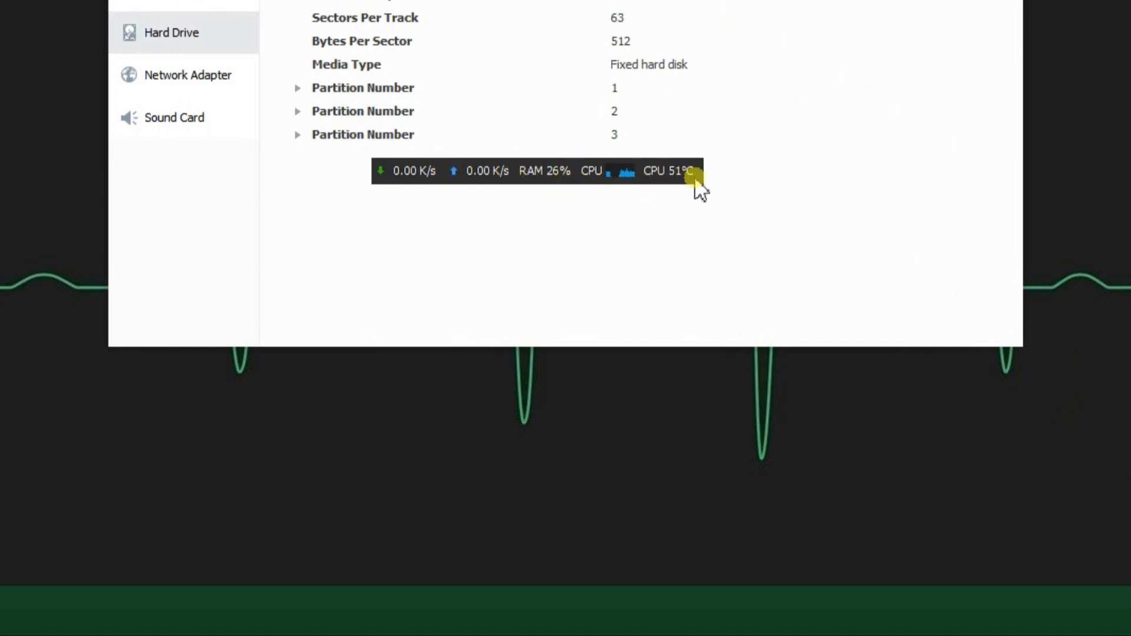
pyautogui.moveTo(486, 158)
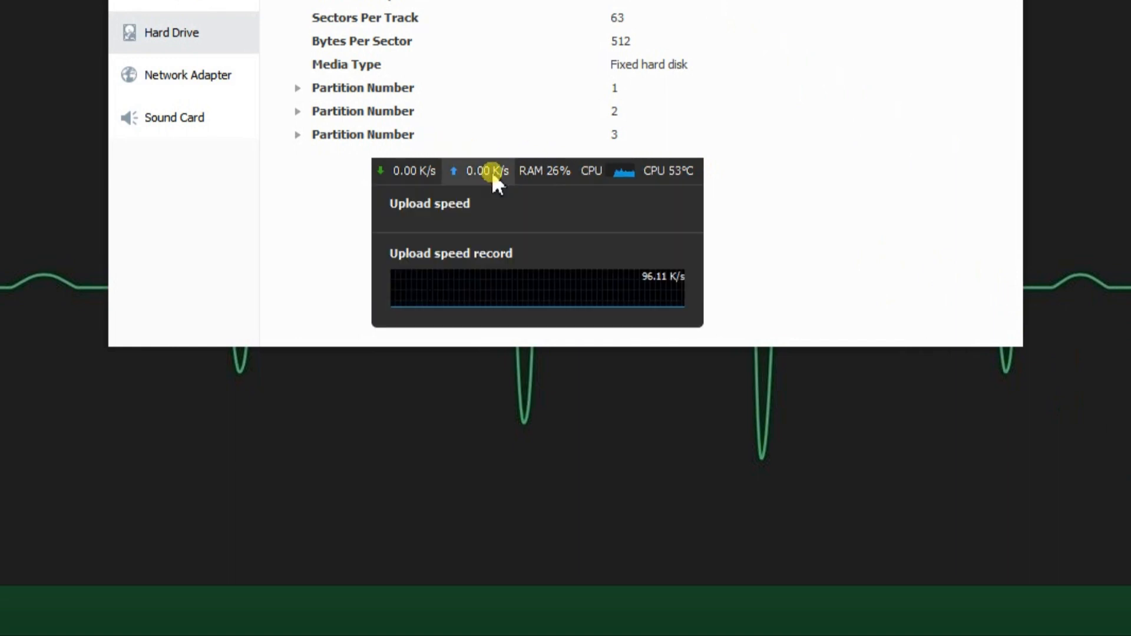
pyautogui.moveTo(517, 182)
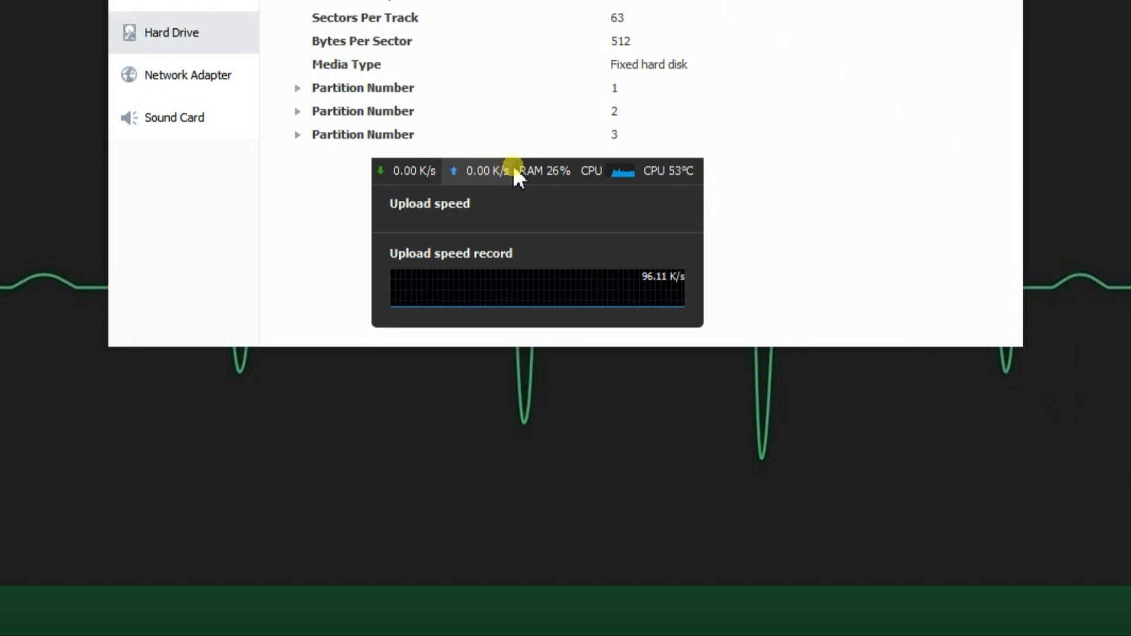
pyautogui.moveTo(550, 171)
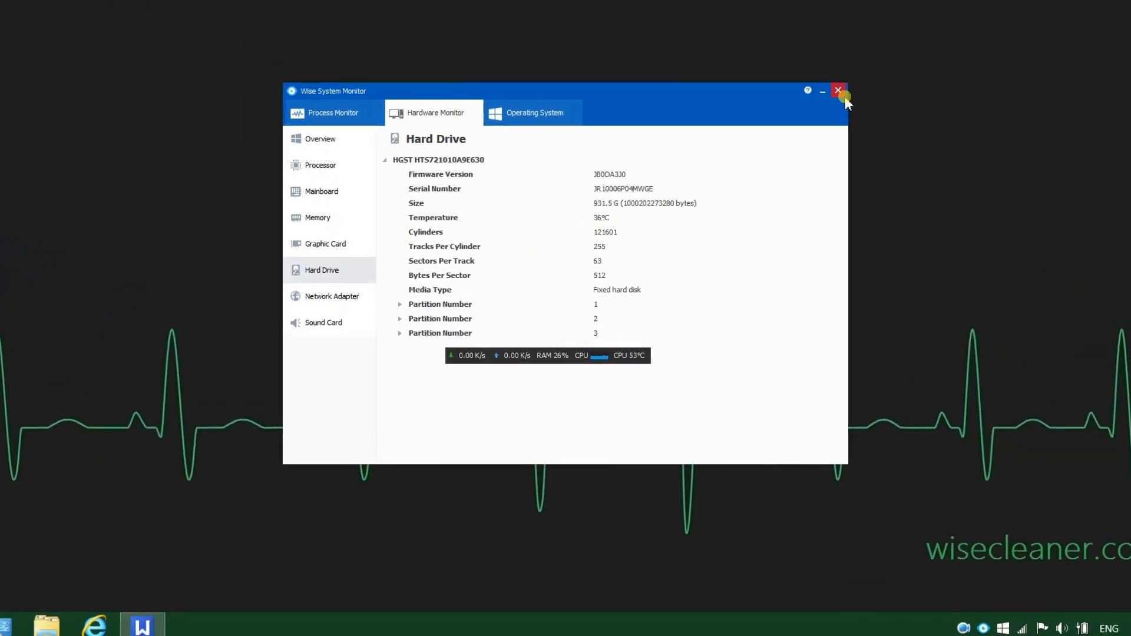
# Close the Wise System Monitor main window, keeping the floating bar on the desktop
pyautogui.click(838, 91)
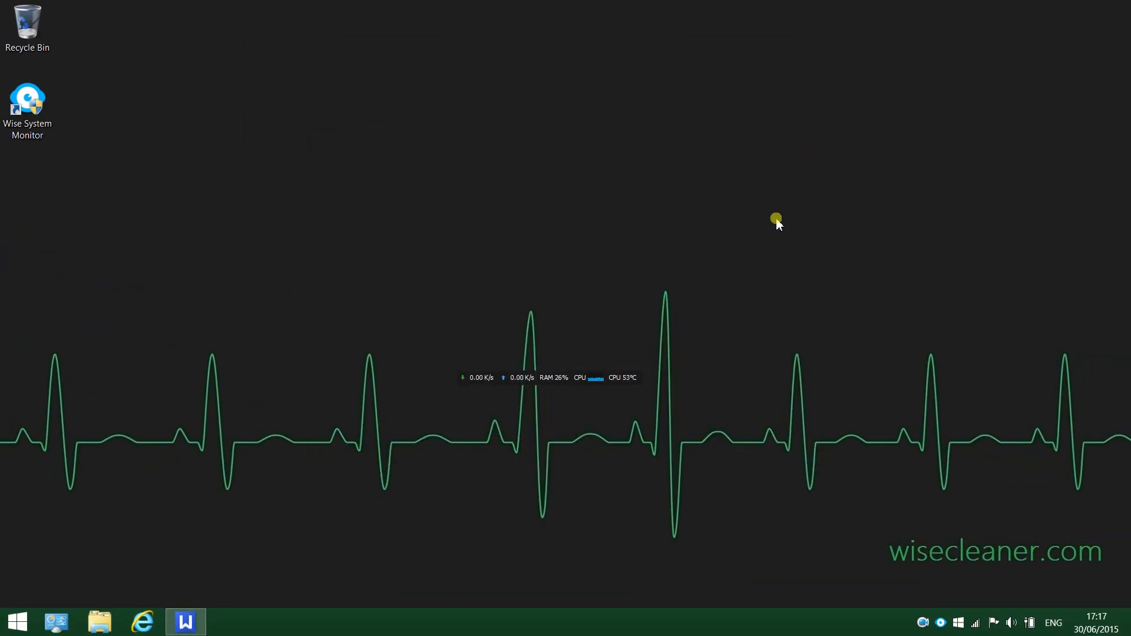